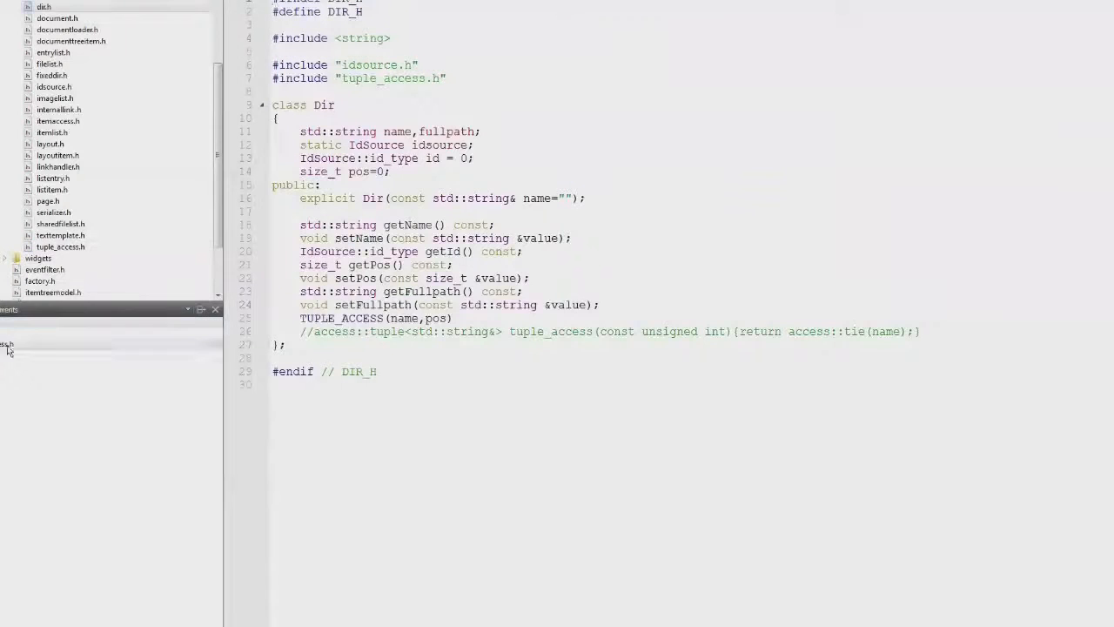
- Highlight the TUPLE_ACCESS macro, its name argument and the commented tuple_access line
double_click(340, 318)
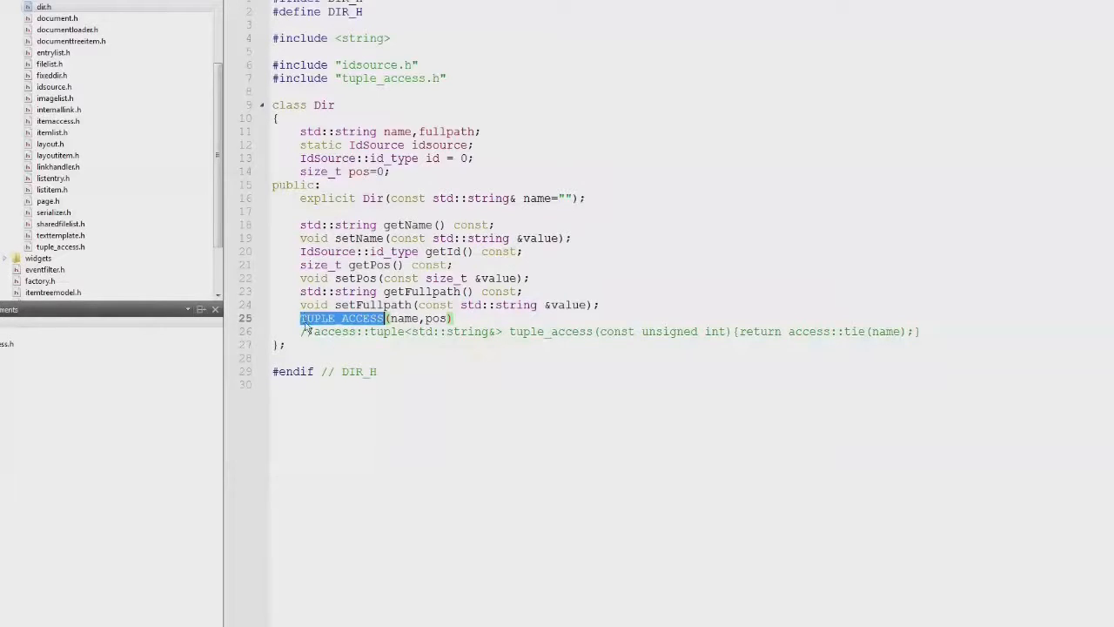
double_click(404, 317)
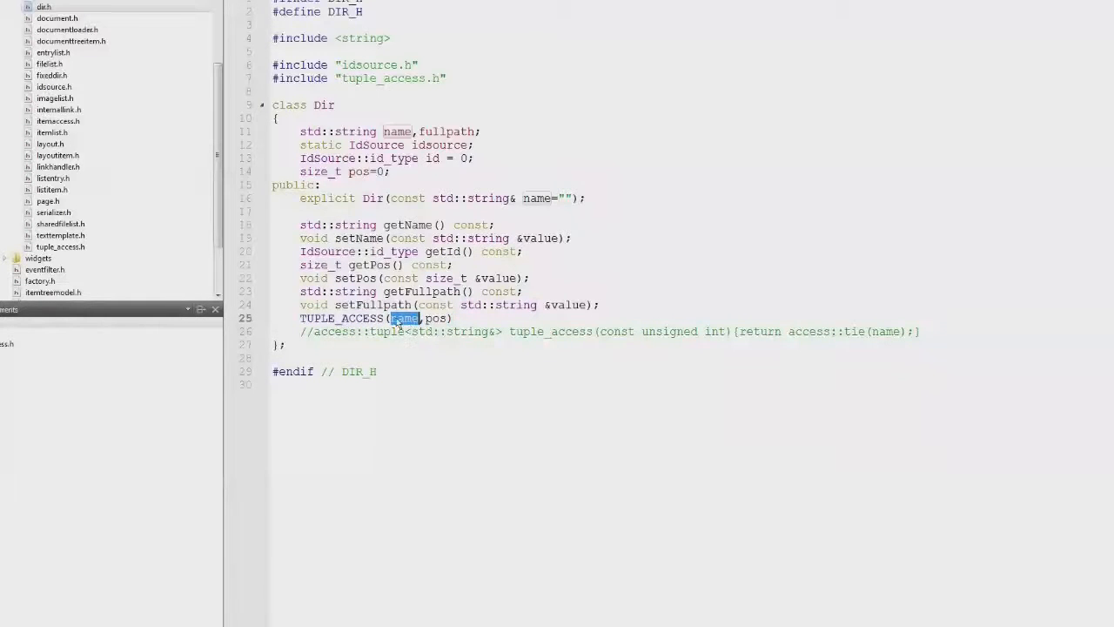
double_click(437, 317)
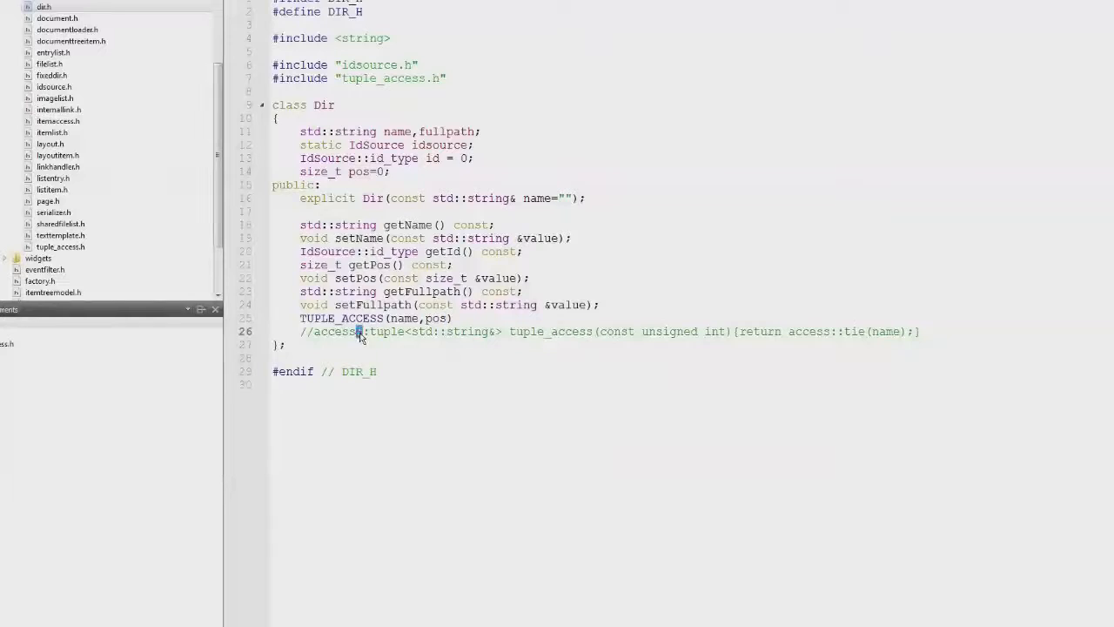
left_click_drag(357, 331, 920, 332)
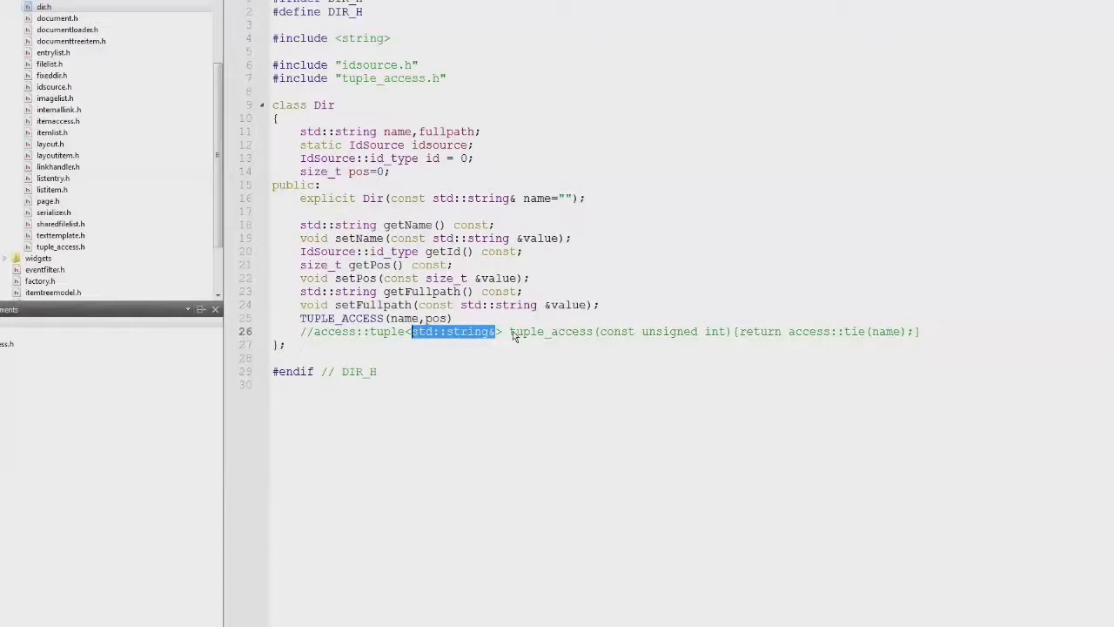
- Highlight the tuple_access parameter type, tie and name, then open serializer.h
double_click(614, 331)
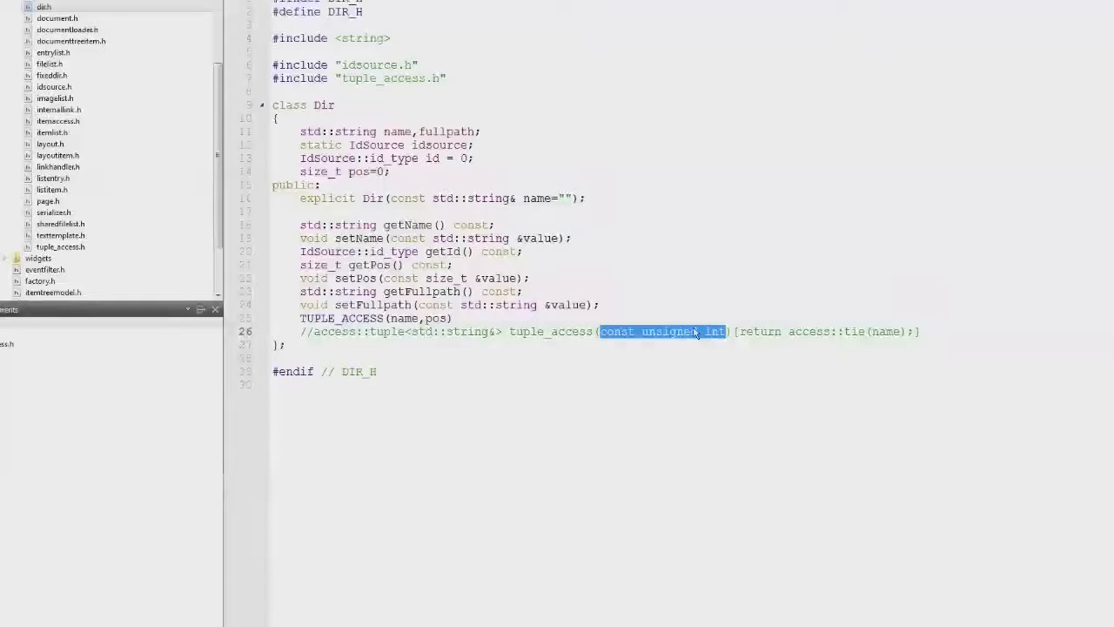
double_click(855, 331)
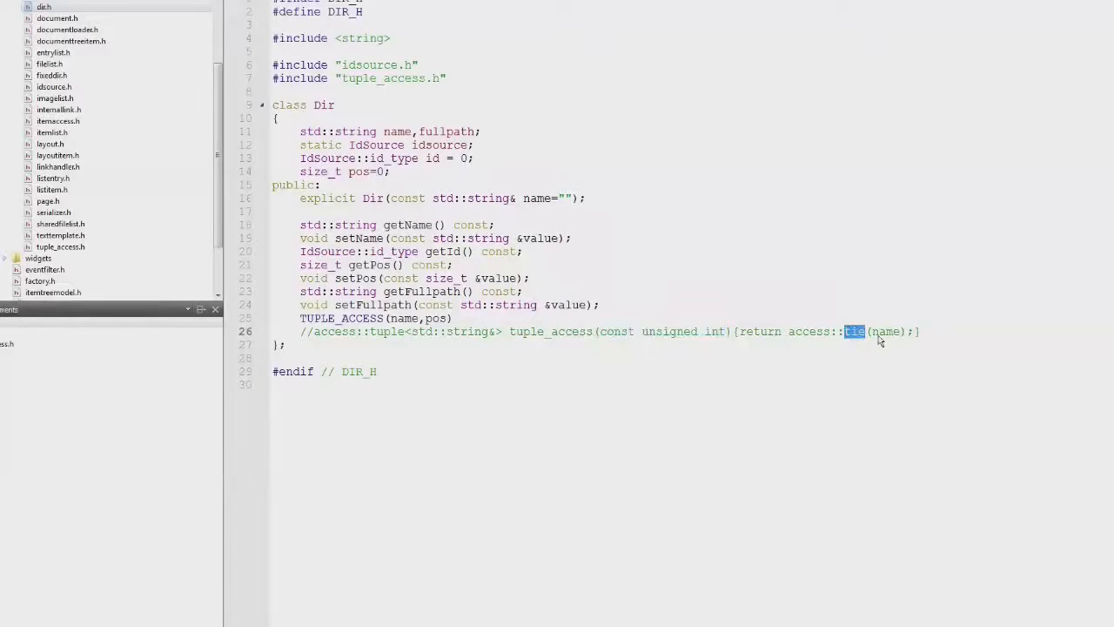
double_click(884, 332)
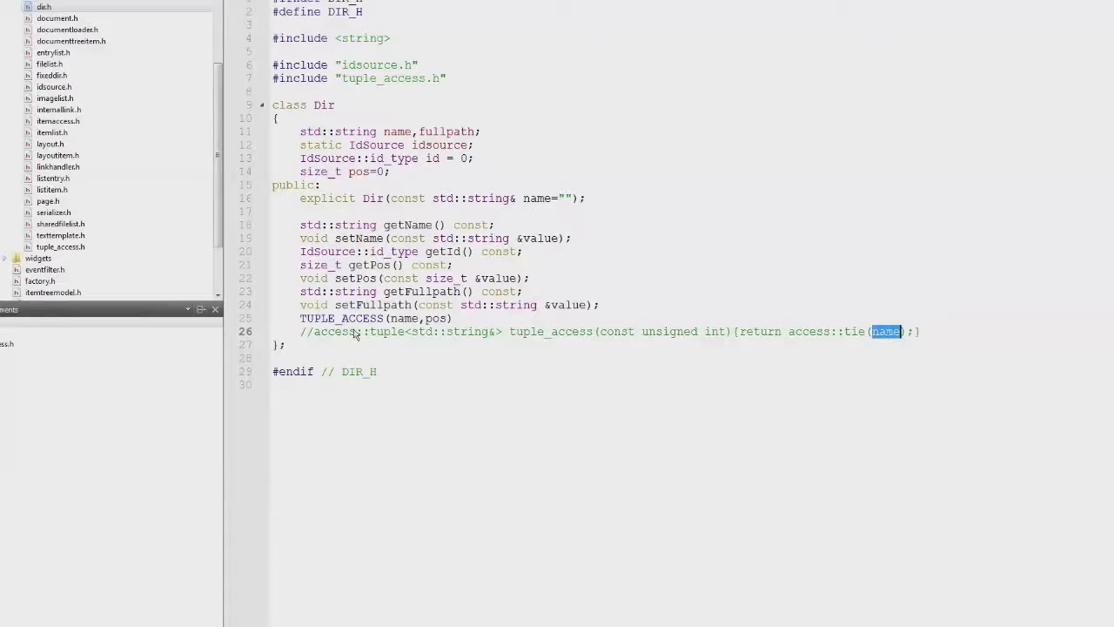
double_click(340, 317)
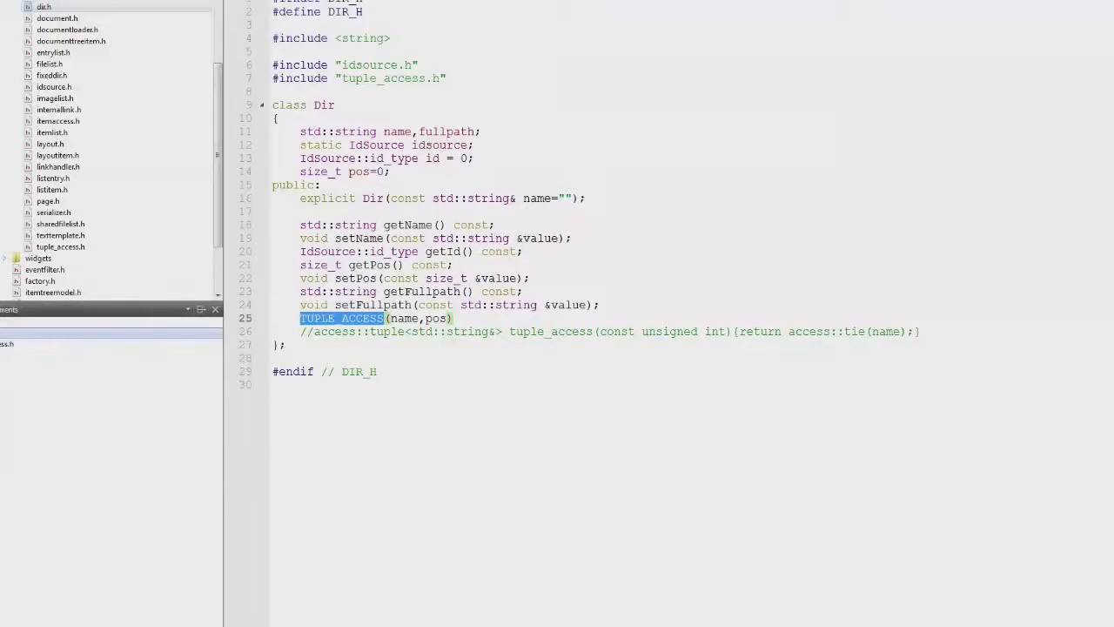
left_click(53, 212)
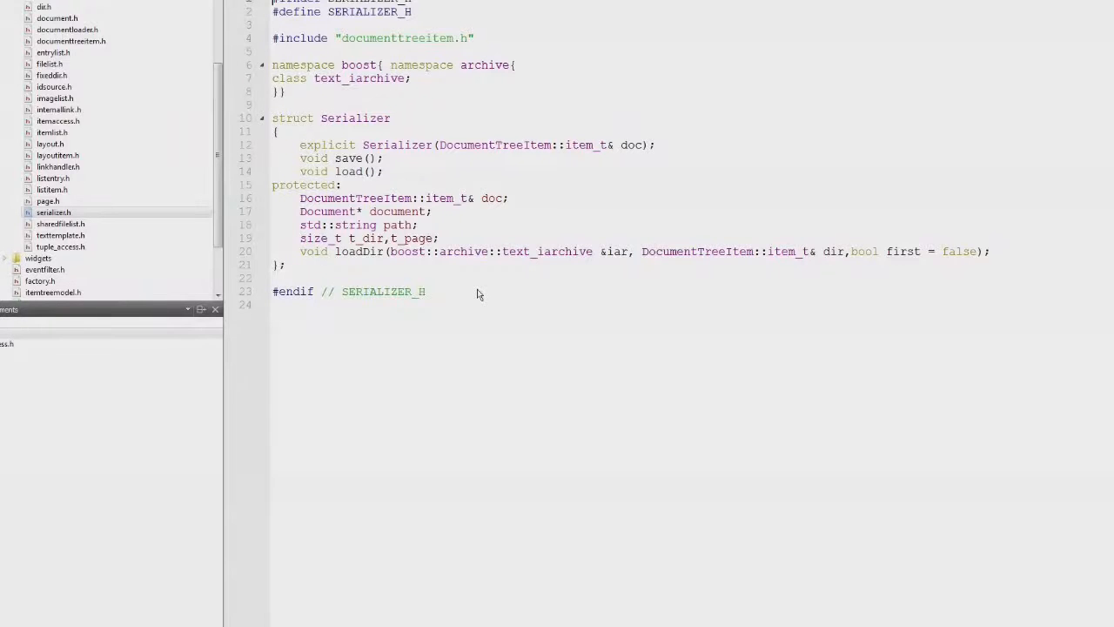
- Open serializer.cpp, scroll to the SERIALIZE_TYPE macros and highlight the macro name
left_click(57, 292)
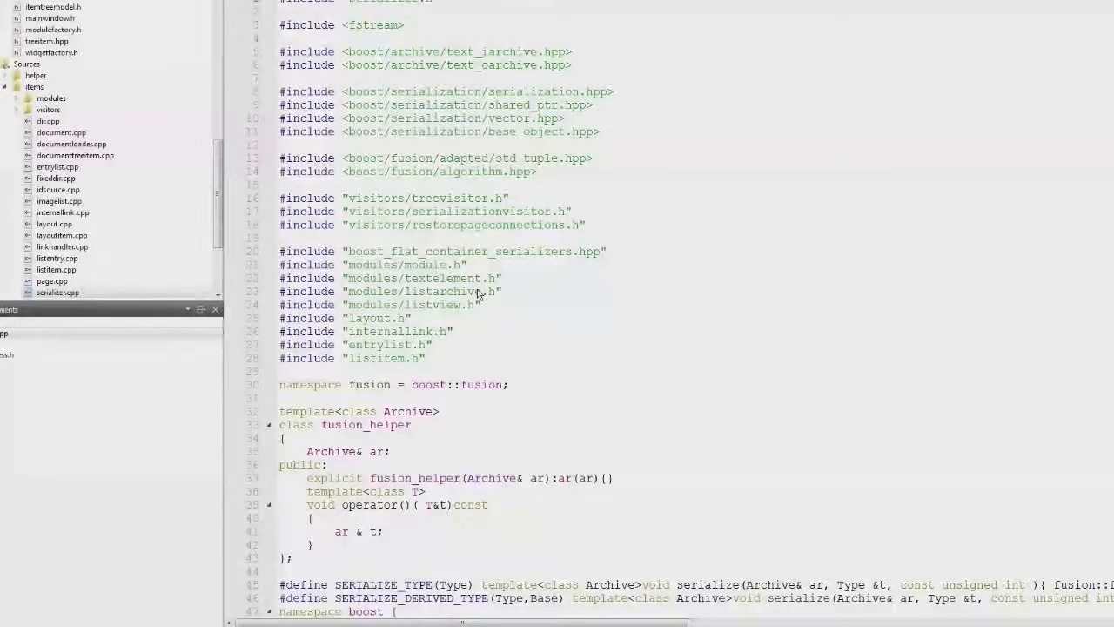
scroll("down", 3)
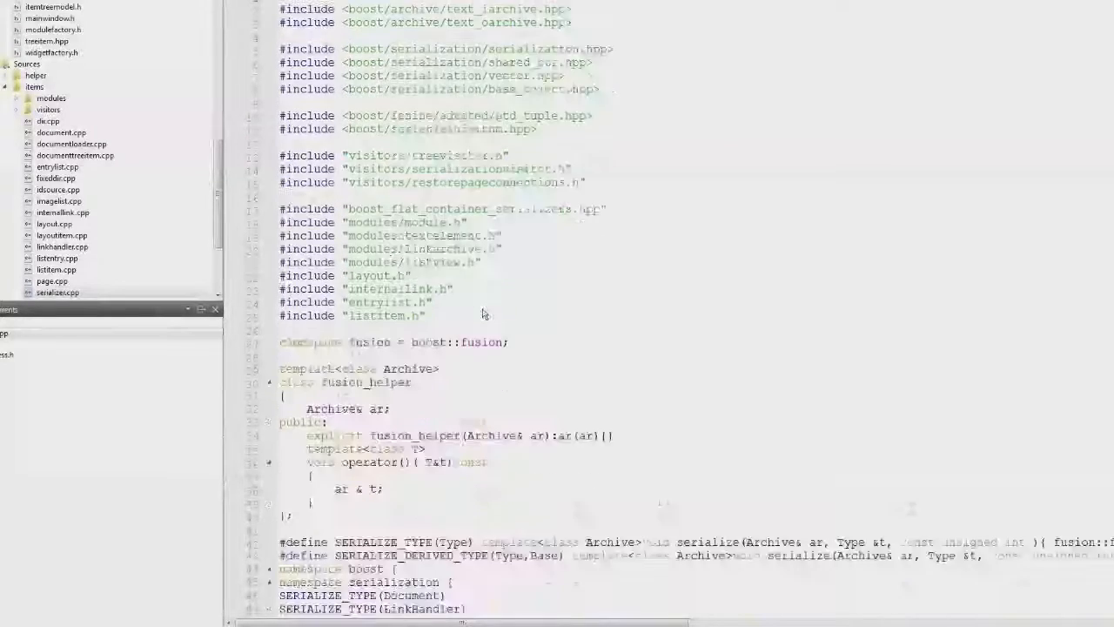
scroll("down", 3)
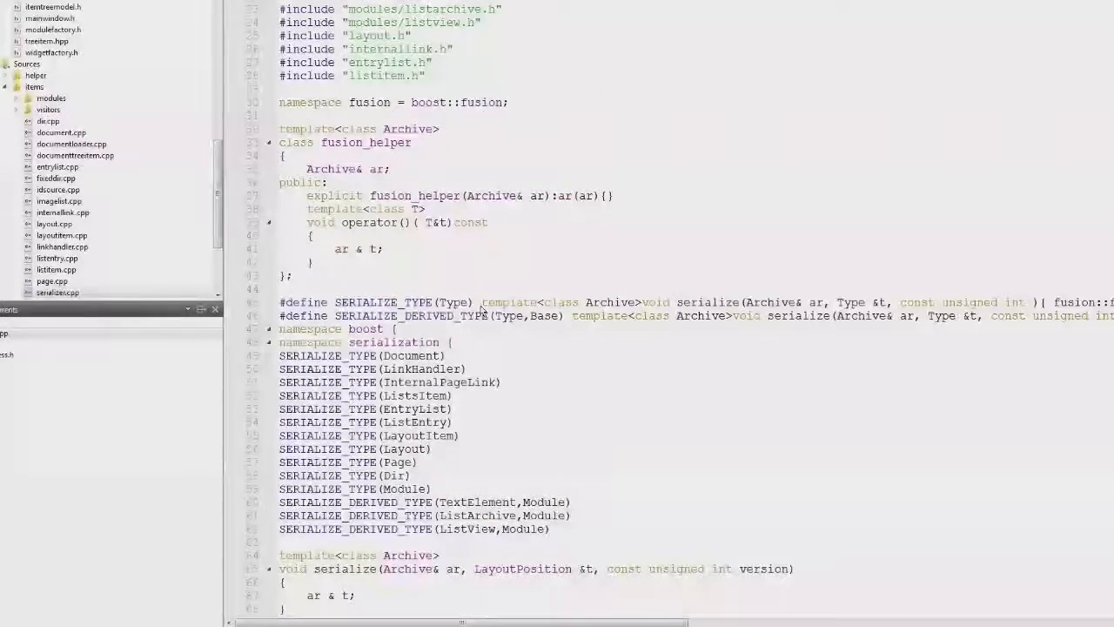
double_click(409, 315)
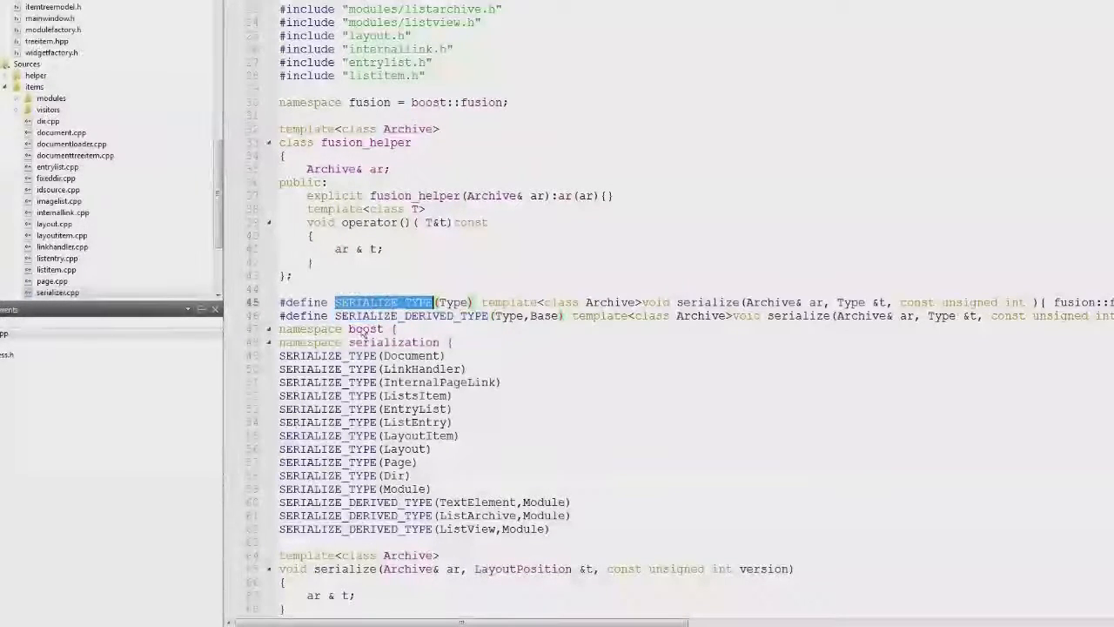
left_click_drag(280, 355, 432, 488)
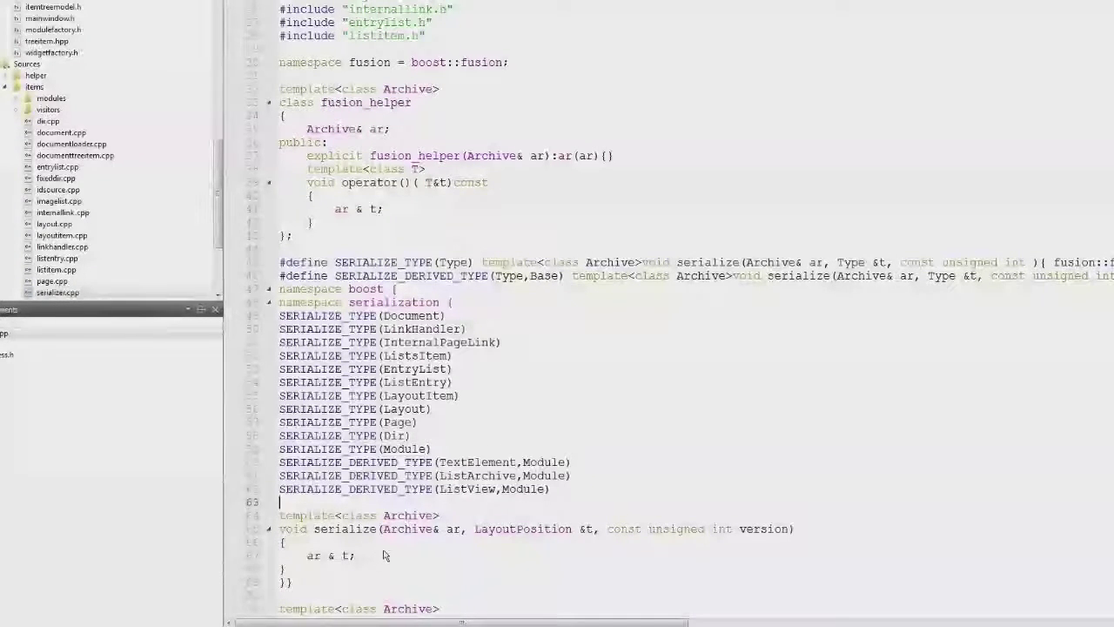
mouse_move(314, 529)
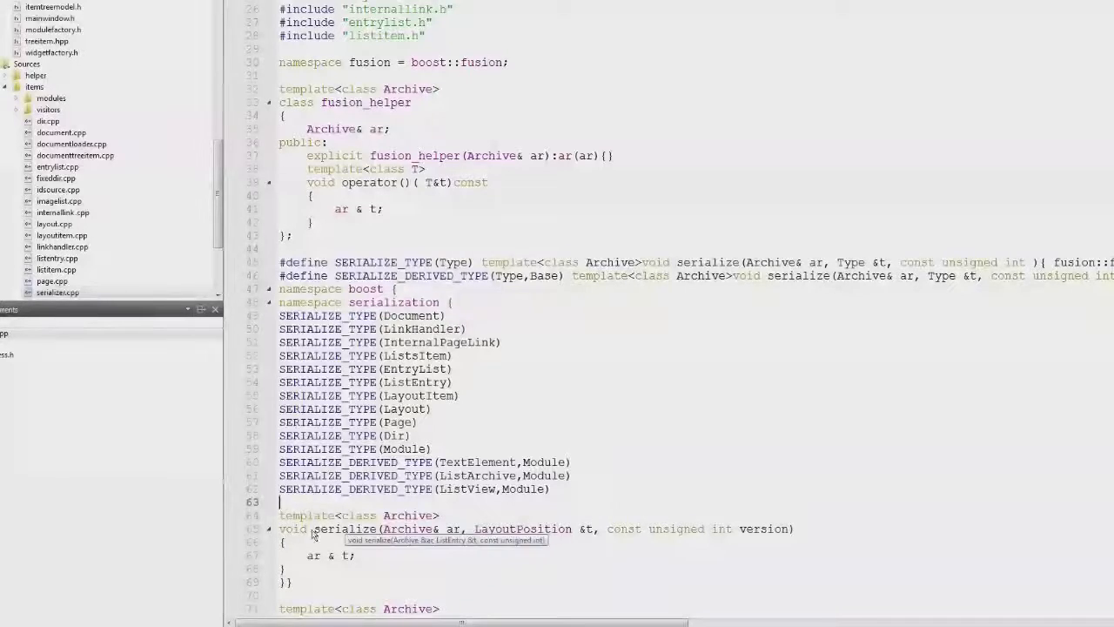
double_click(522, 529)
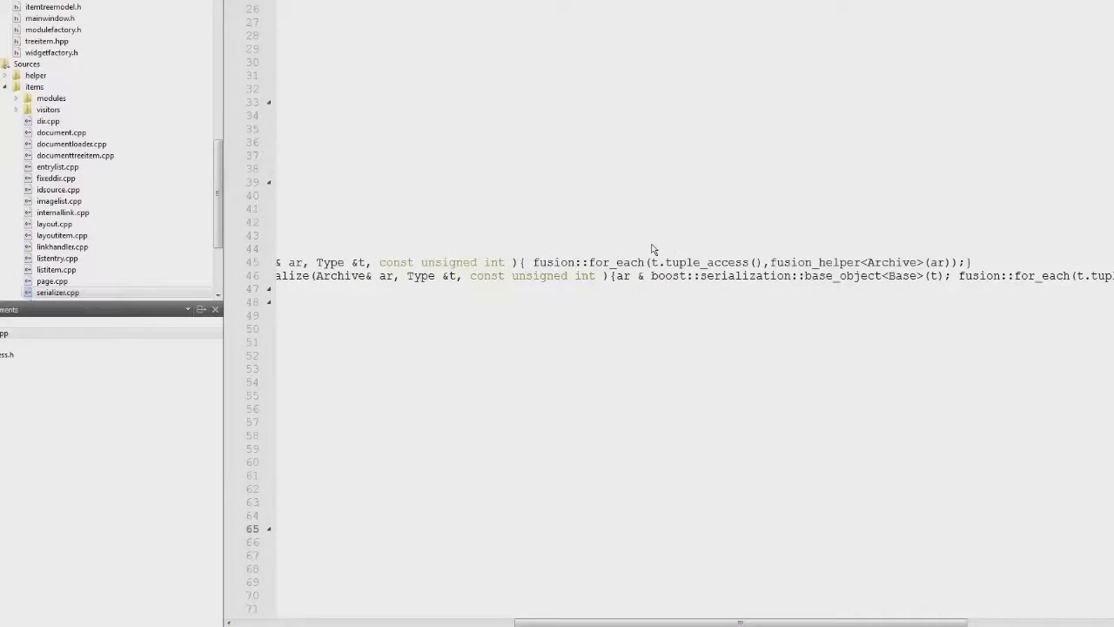
mouse_move(613, 267)
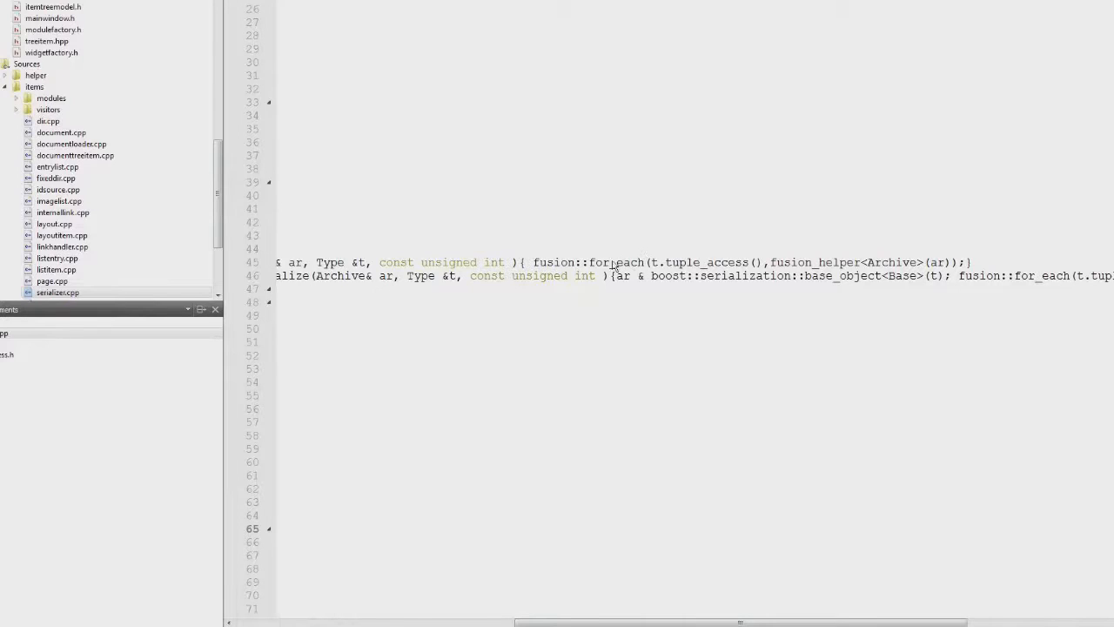
double_click(553, 262)
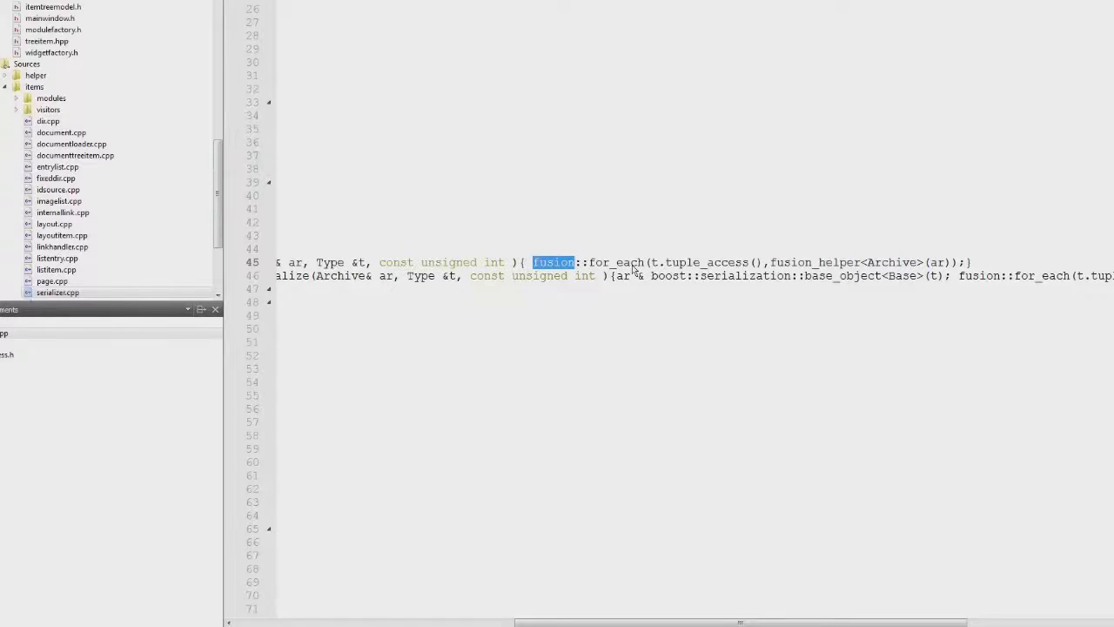
double_click(615, 262)
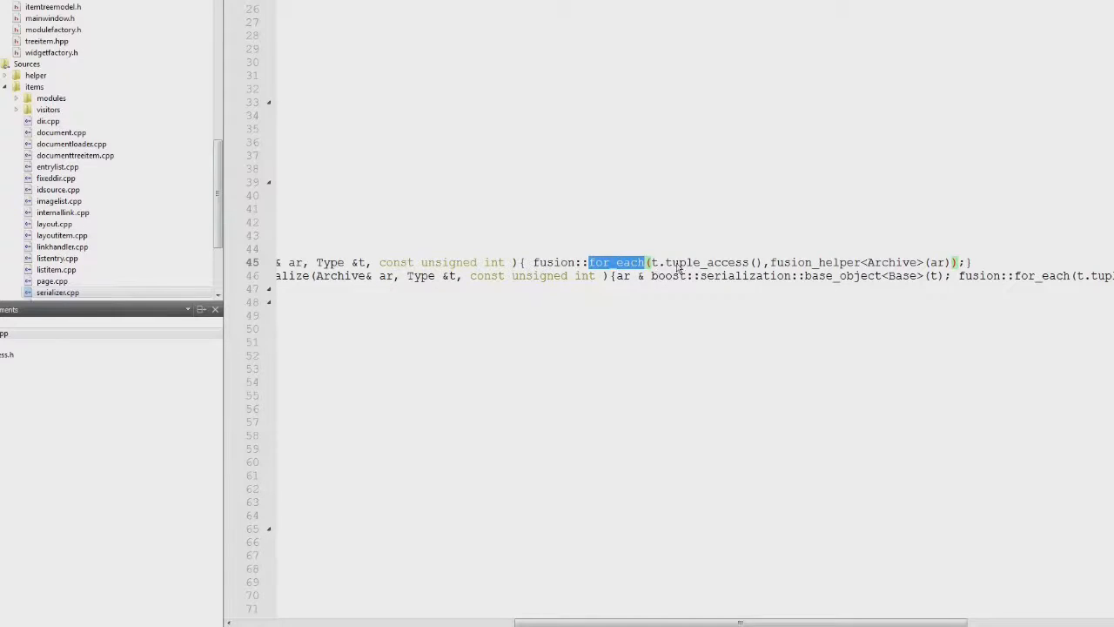
double_click(704, 262)
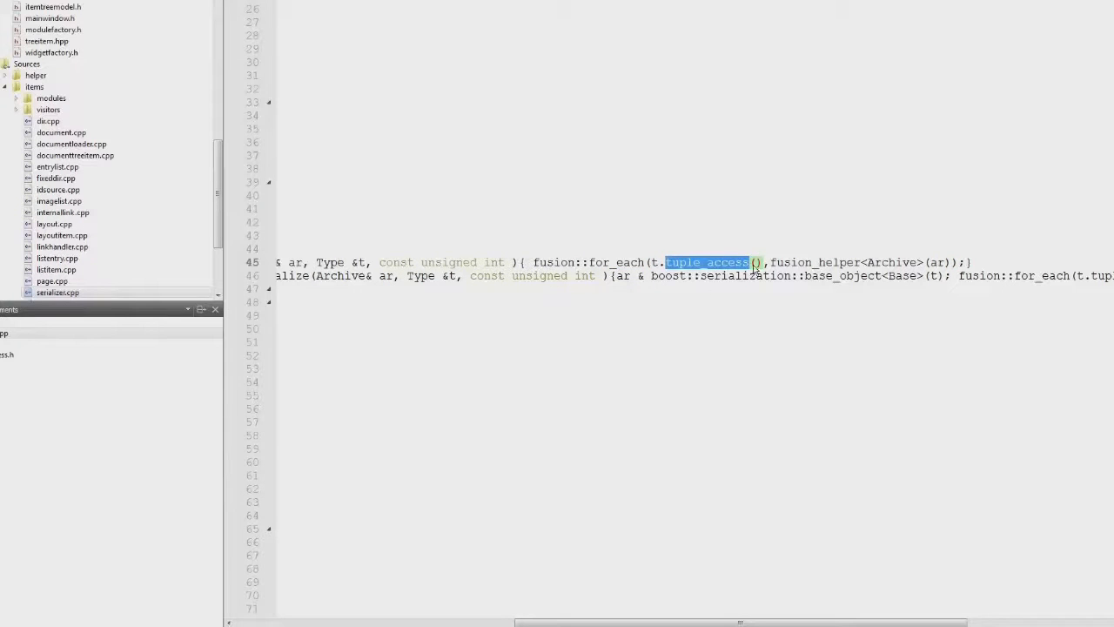
mouse_move(727, 284)
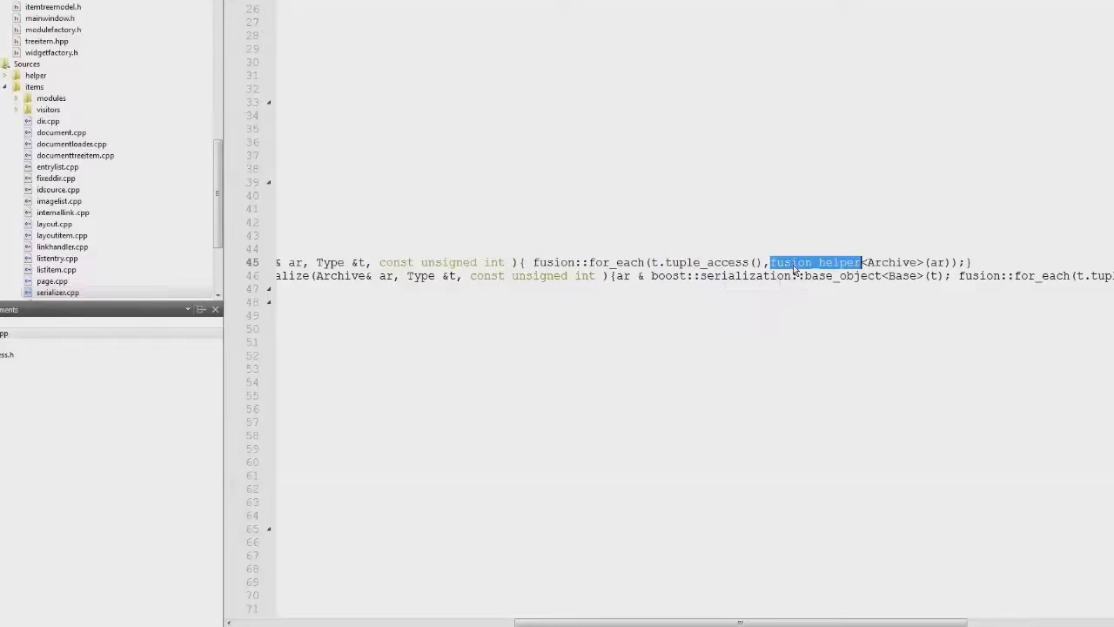
left_click(896, 262)
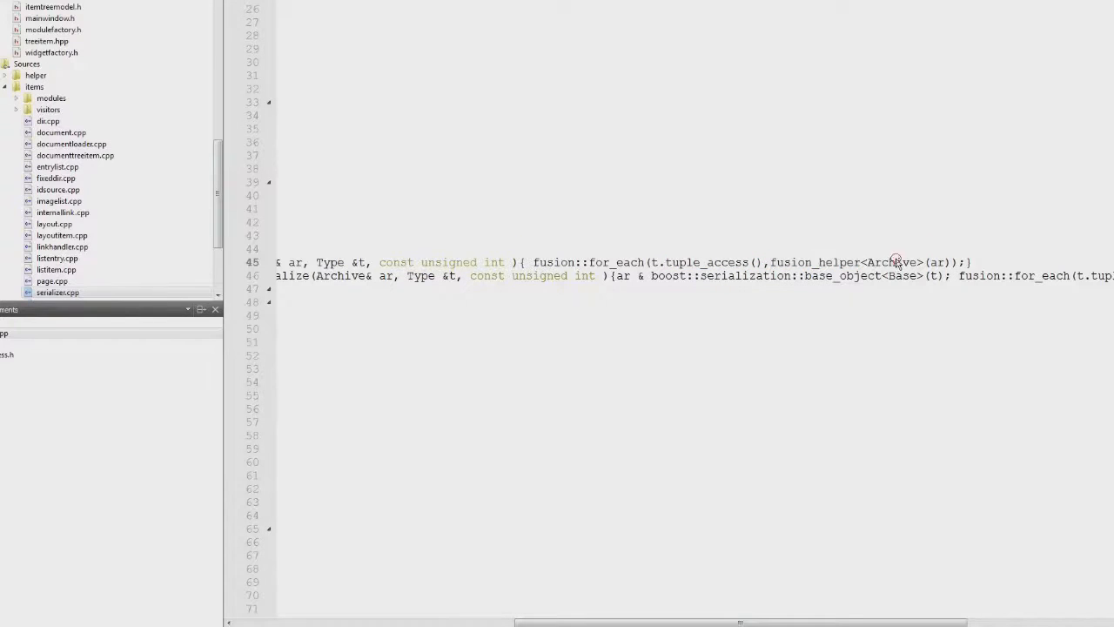
double_click(891, 262)
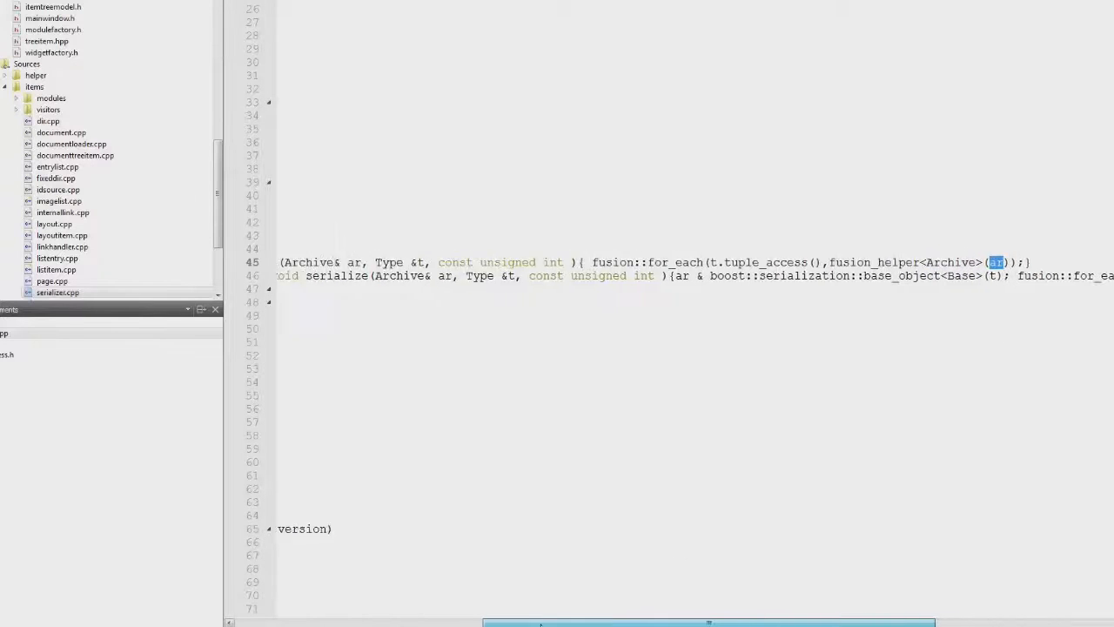
scroll("up", 3)
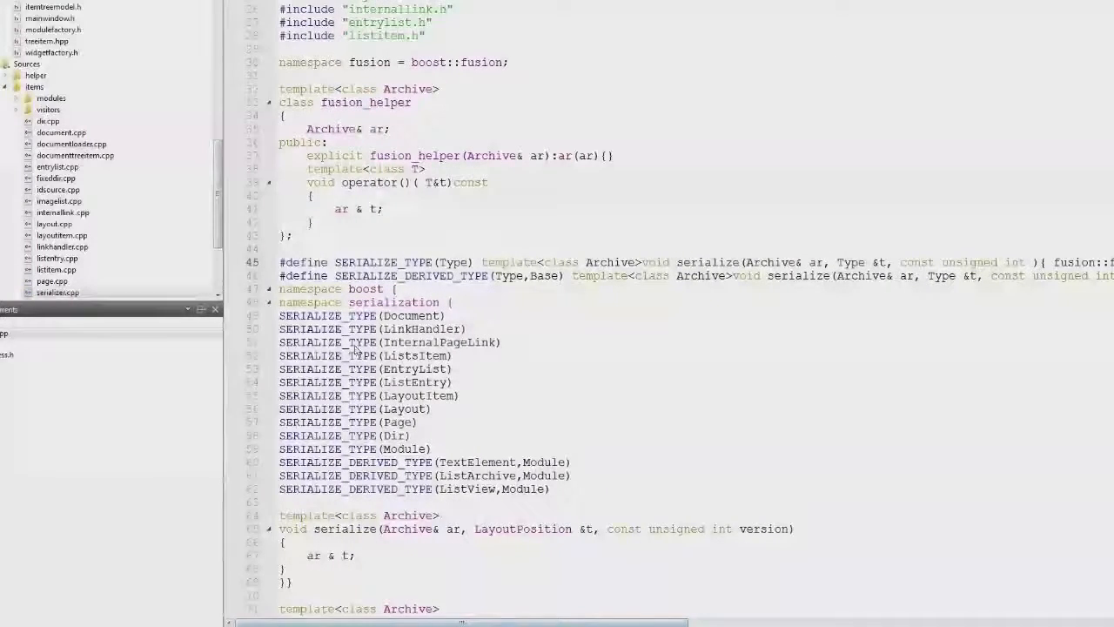
double_click(359, 102)
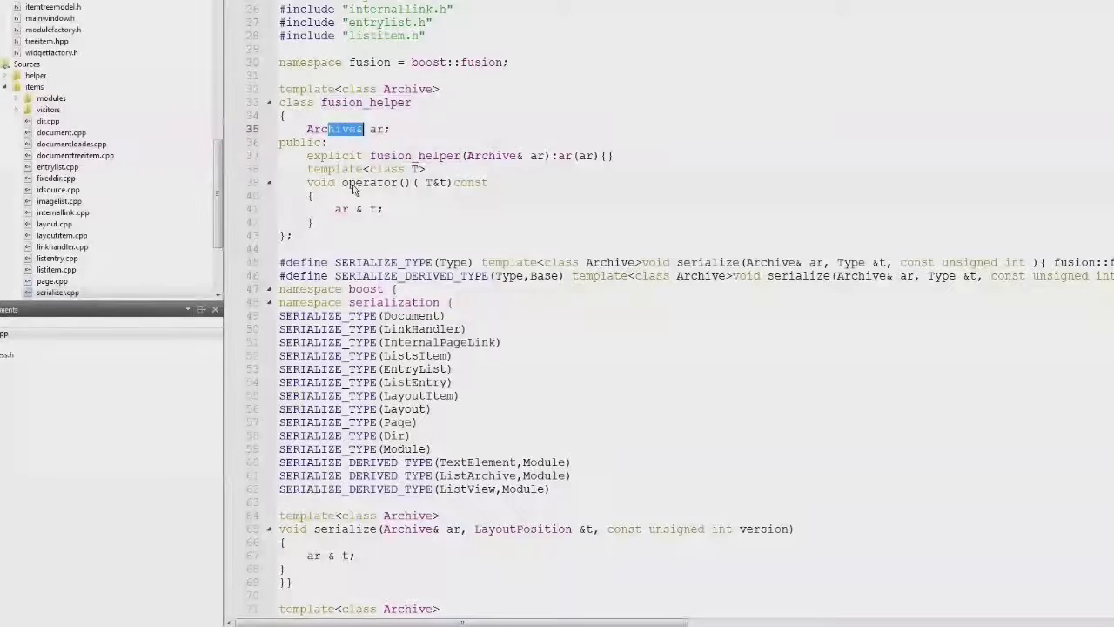
double_click(374, 182)
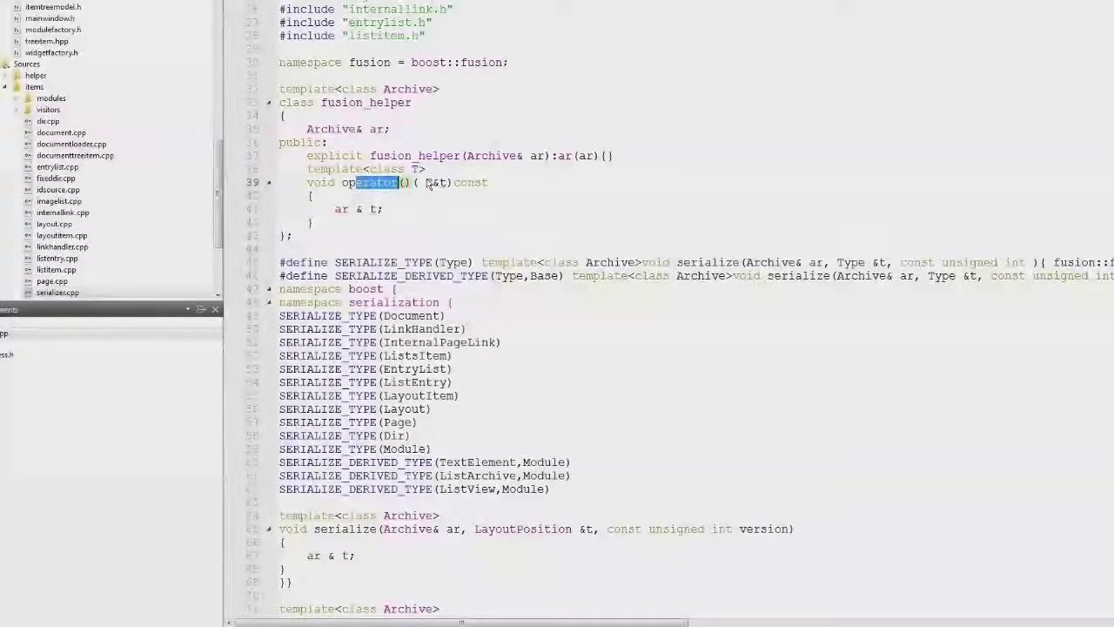
double_click(341, 209)
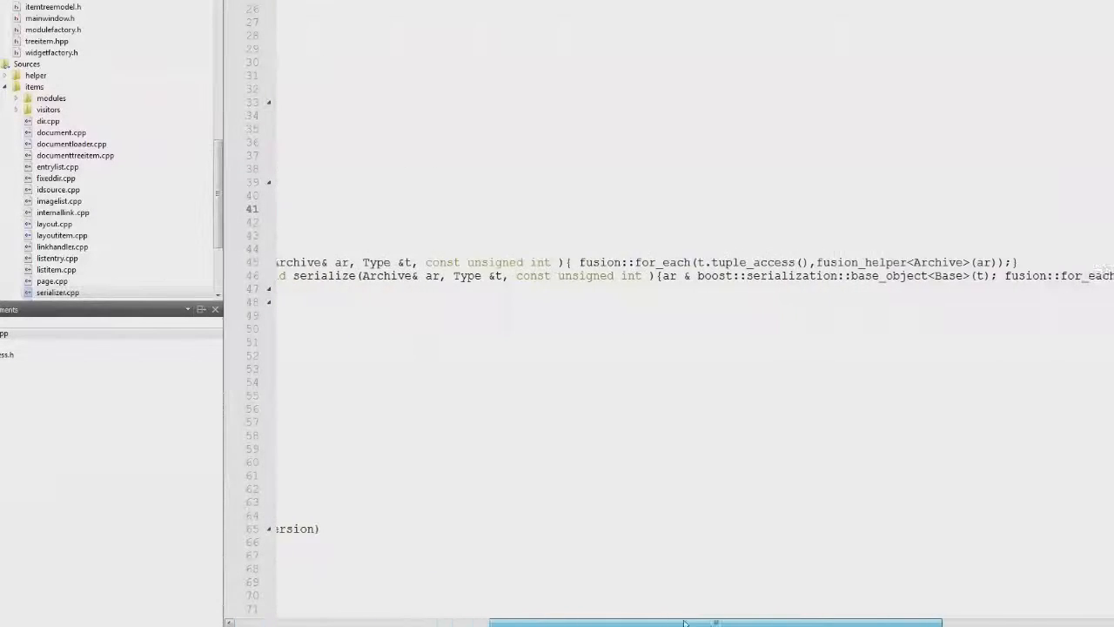
left_click_drag(592, 621, 831, 621)
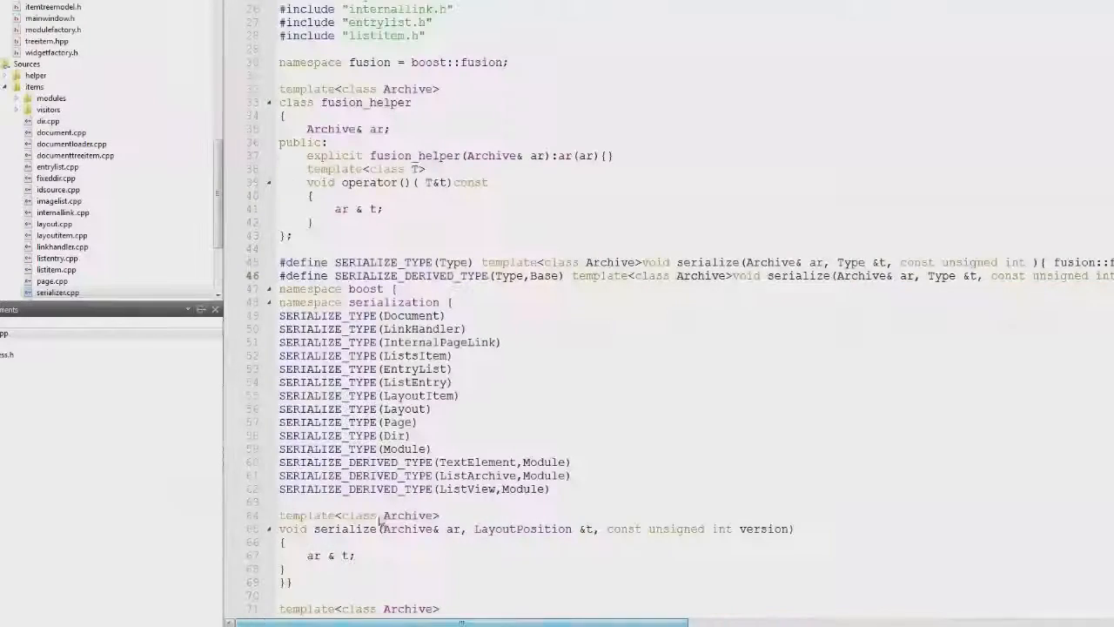
- Scroll to the registerTypes template and highlight the registered ListView type
scroll("down", 3)
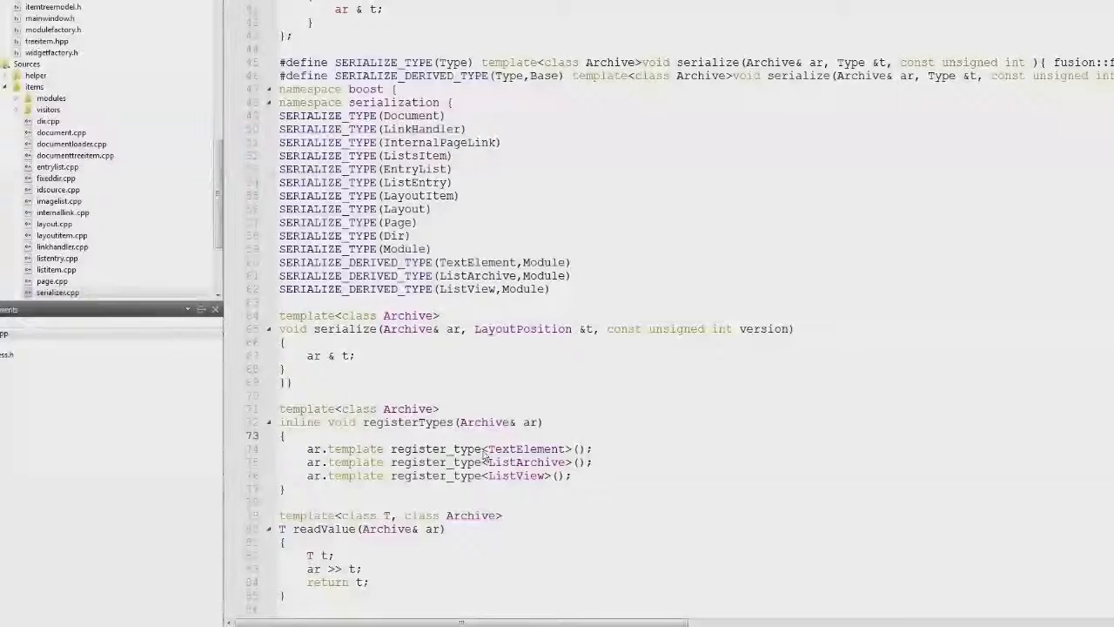
mouse_move(520, 479)
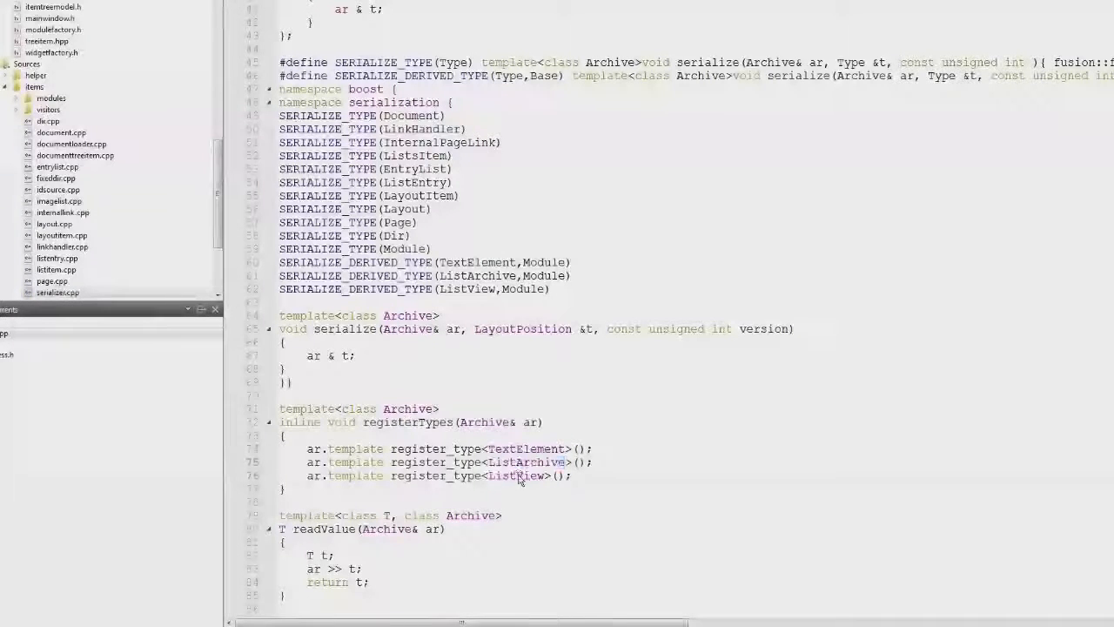
double_click(514, 476)
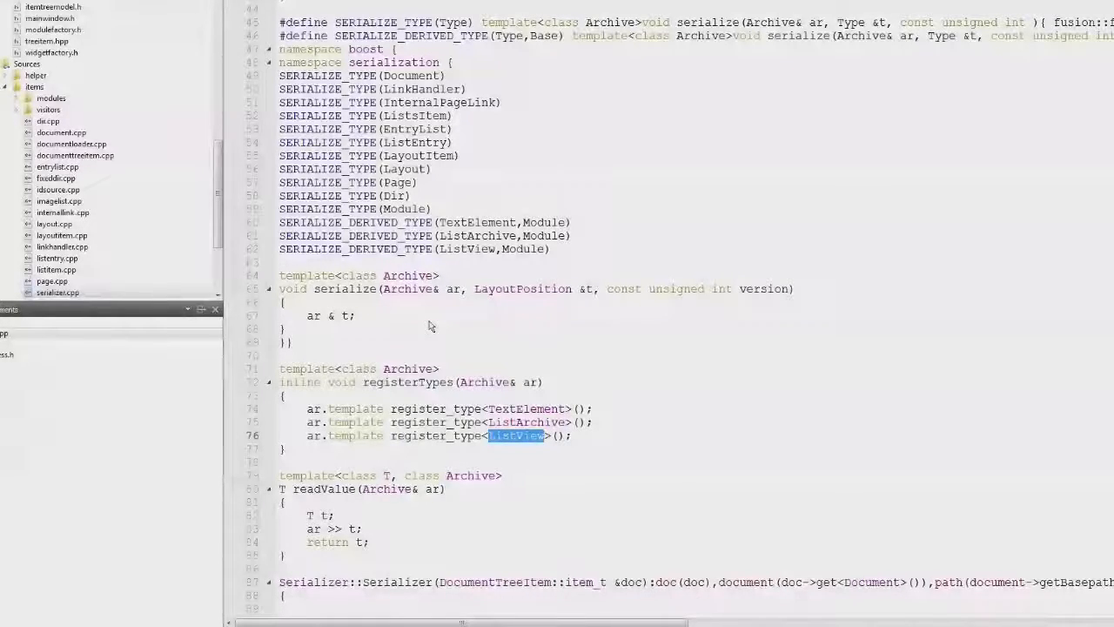
- Scroll past readValue, clearing its highlight, to the Serializer constructor and save()
scroll("down", 3)
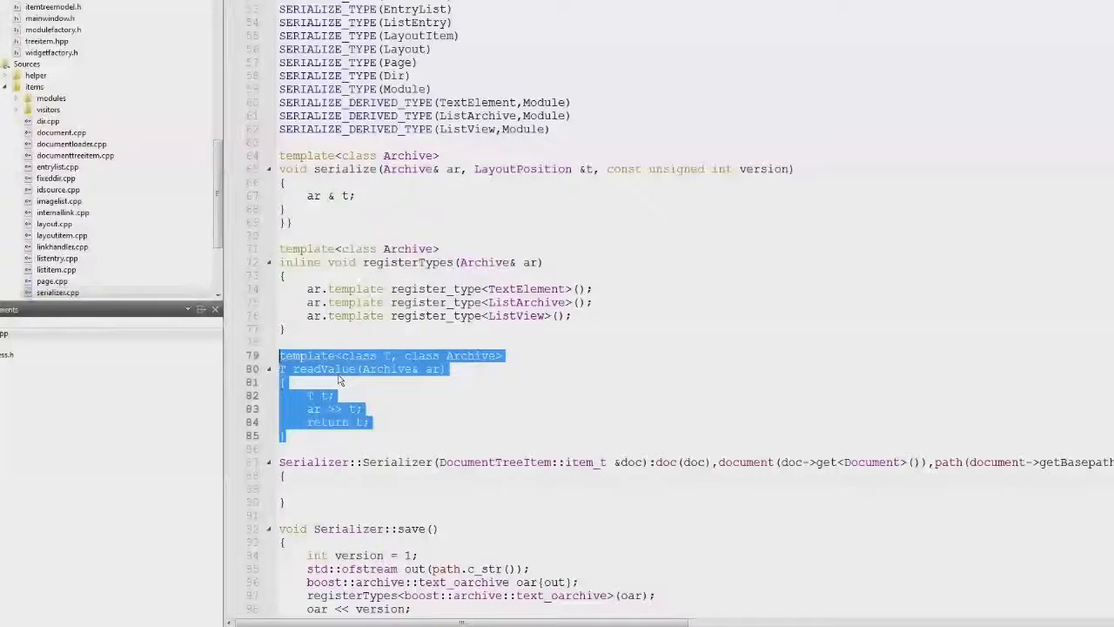
left_click(365, 409)
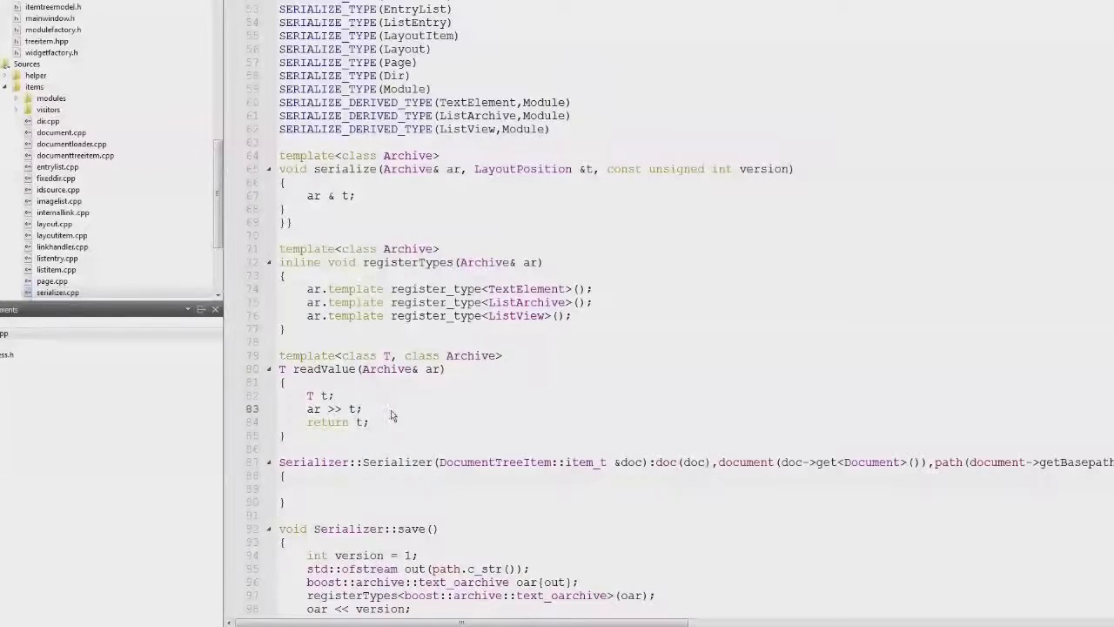
scroll("down", 3)
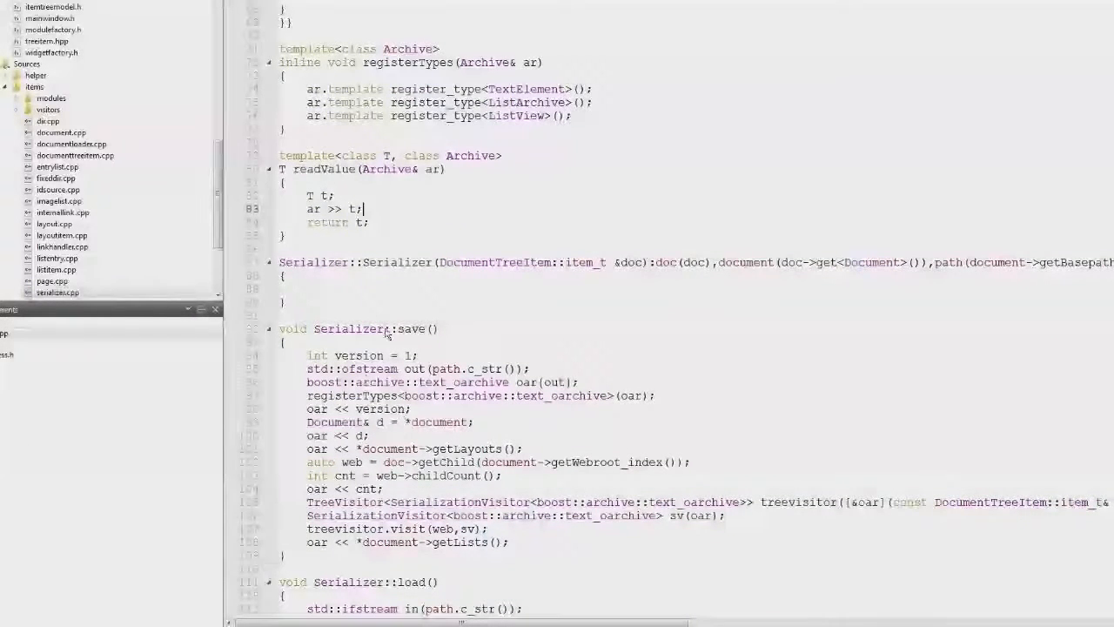
- Highlight the version value written in save(), then scroll down toward load()
double_click(374, 355)
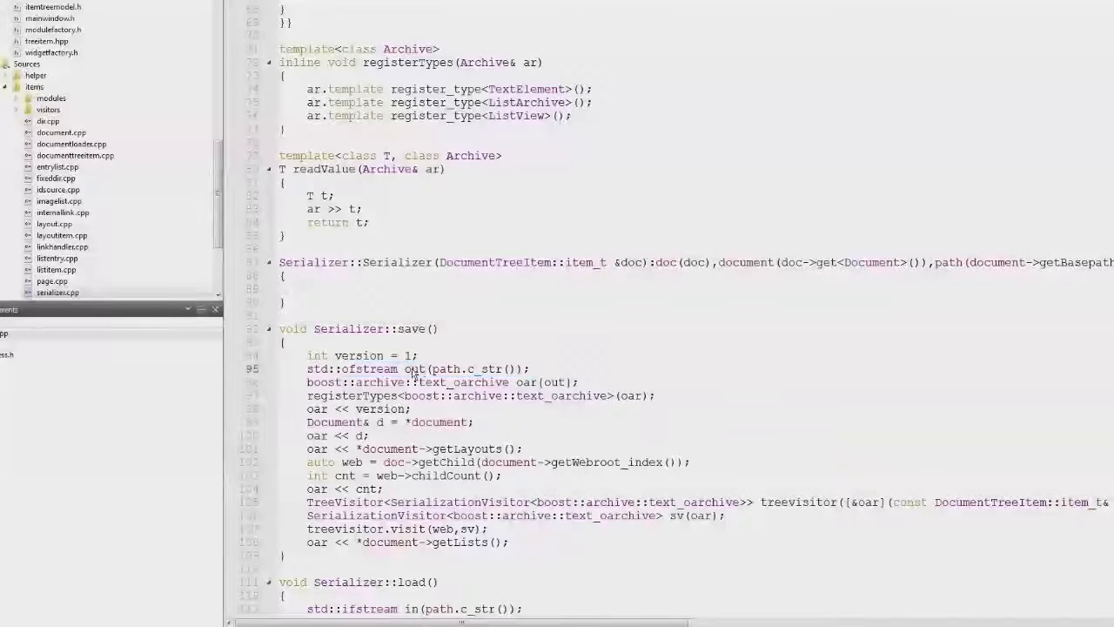
double_click(464, 382)
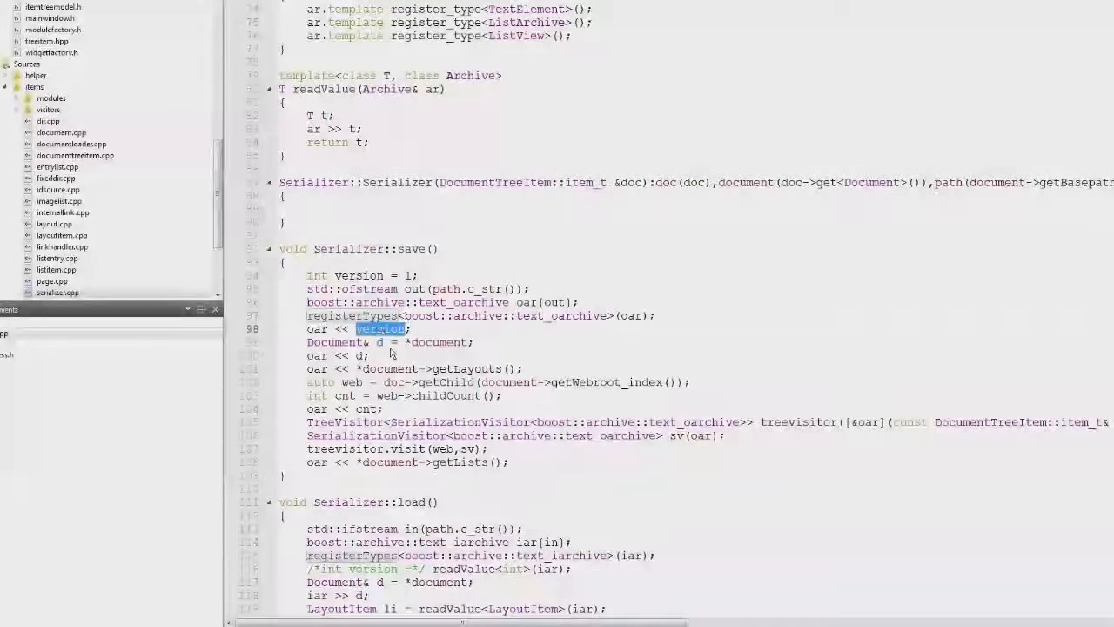
scroll("down", 3)
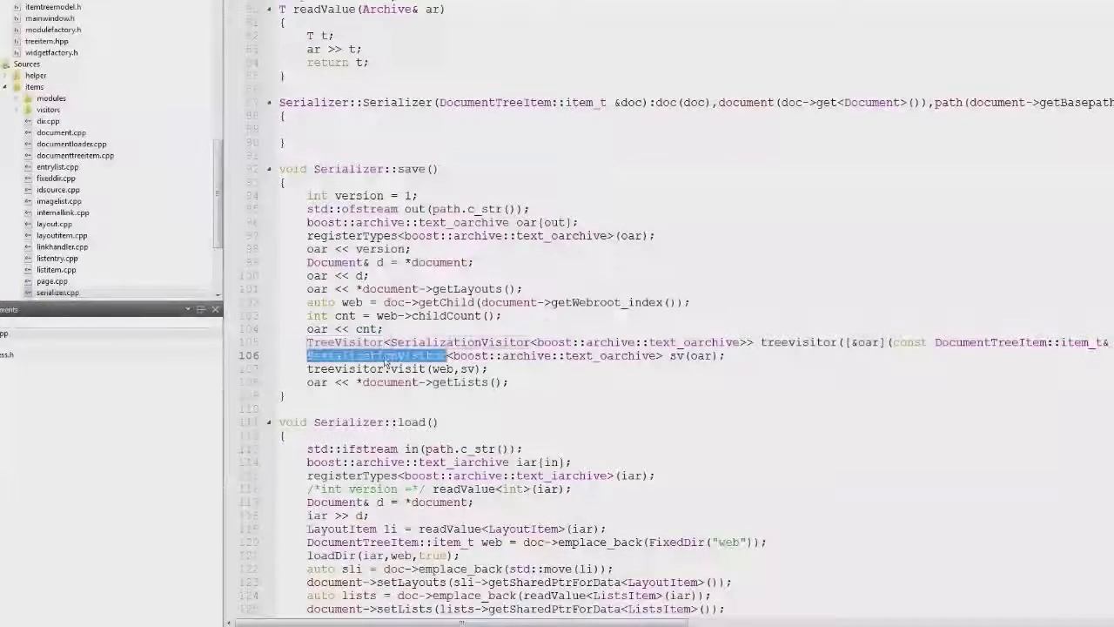
mouse_move(635, 376)
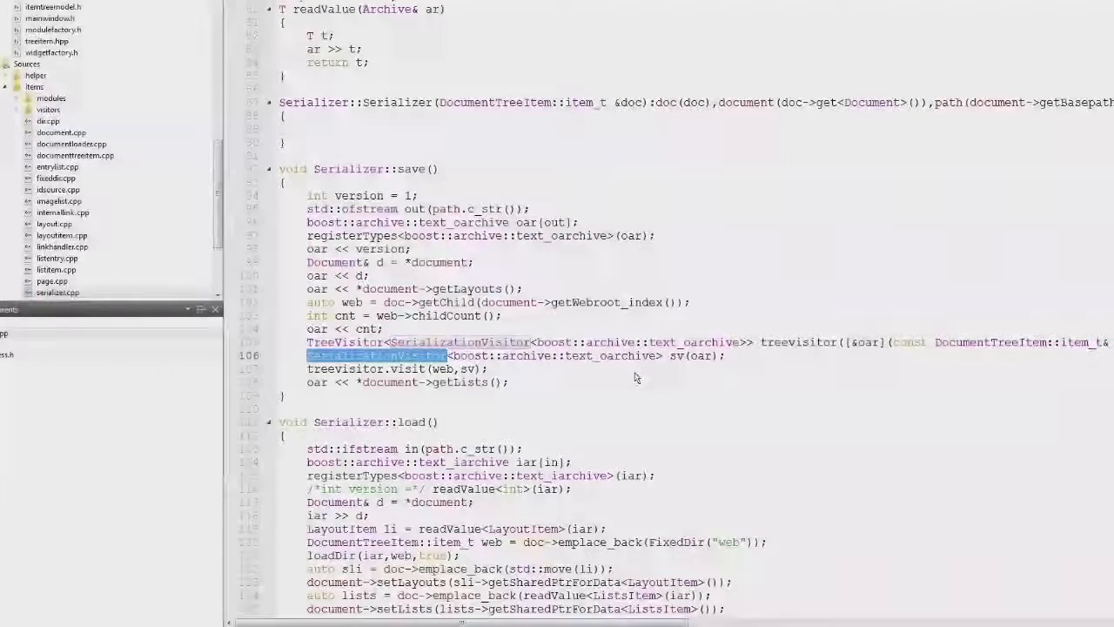
- Scroll down to show all of load() and the start of loadDir()
scroll("down", 3)
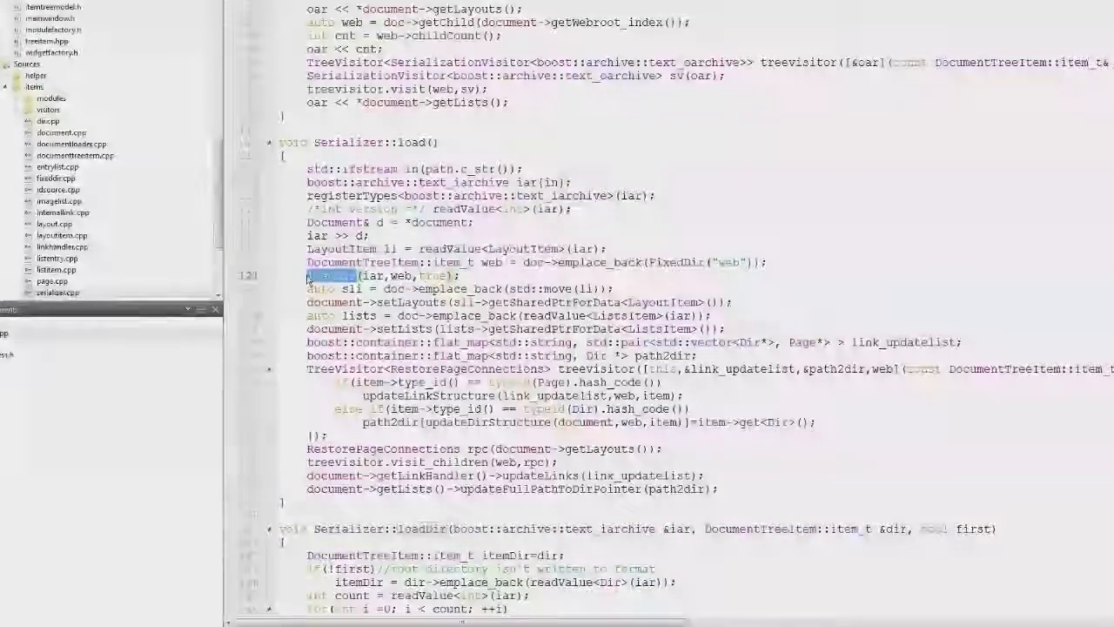
- Review loadDir(), highlighting readValue and itemDir, then scroll back up to save()
scroll("down", 3)
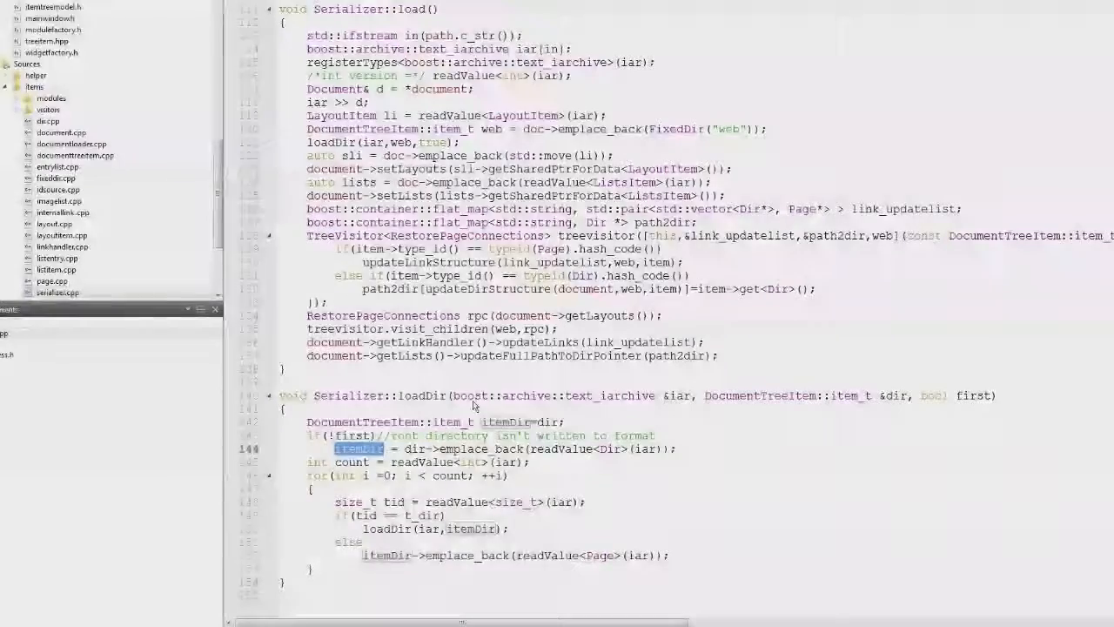
mouse_move(481, 395)
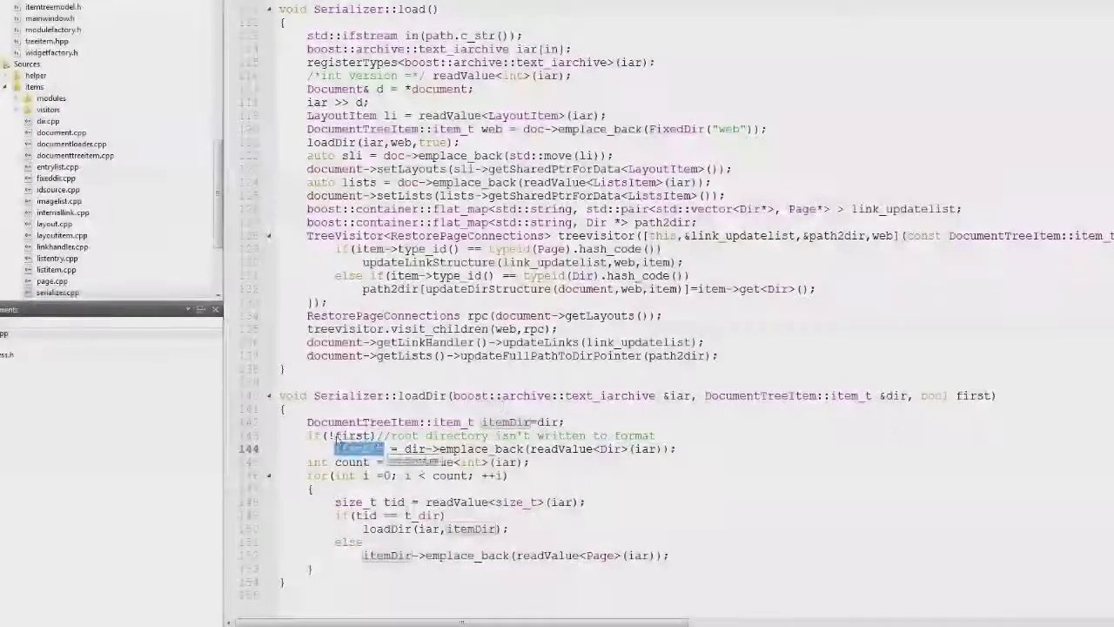
double_click(559, 448)
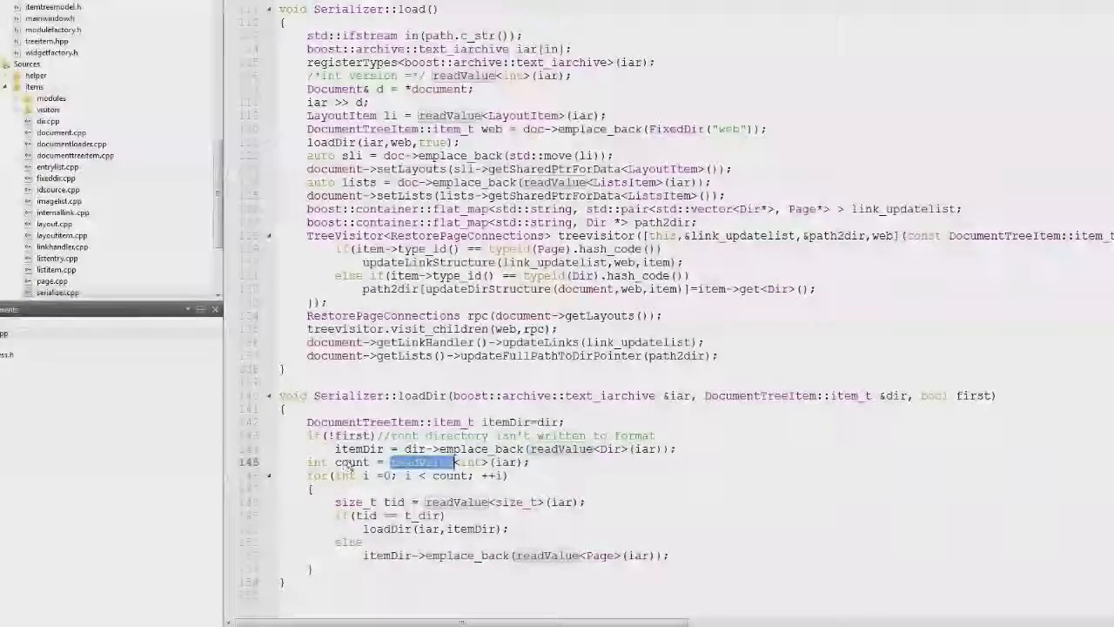
mouse_move(426, 460)
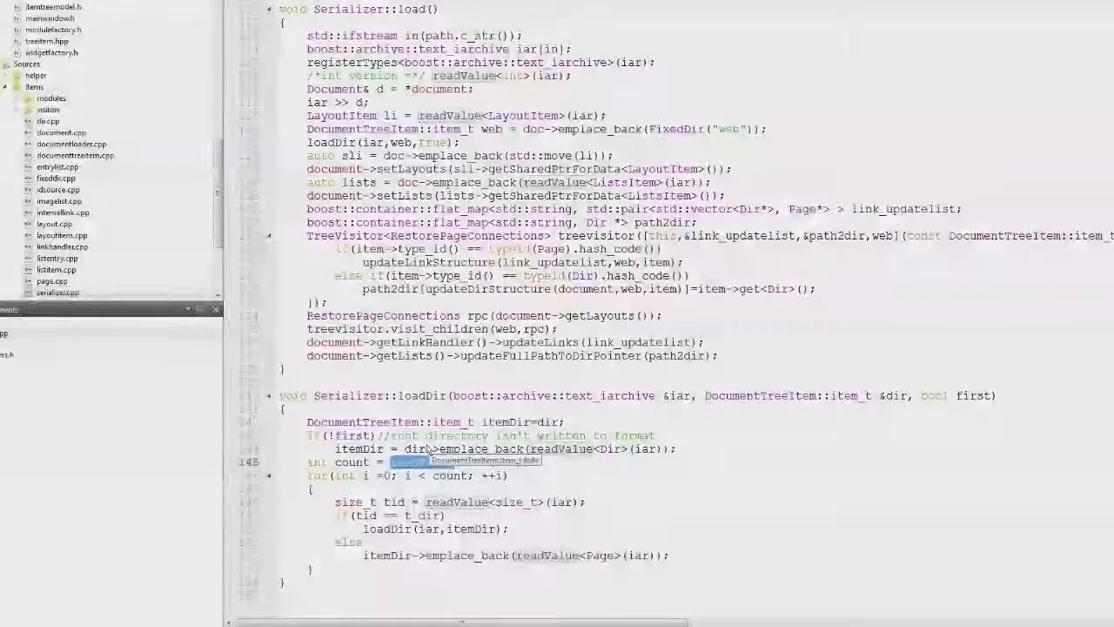
left_click_drag(307, 476, 386, 567)
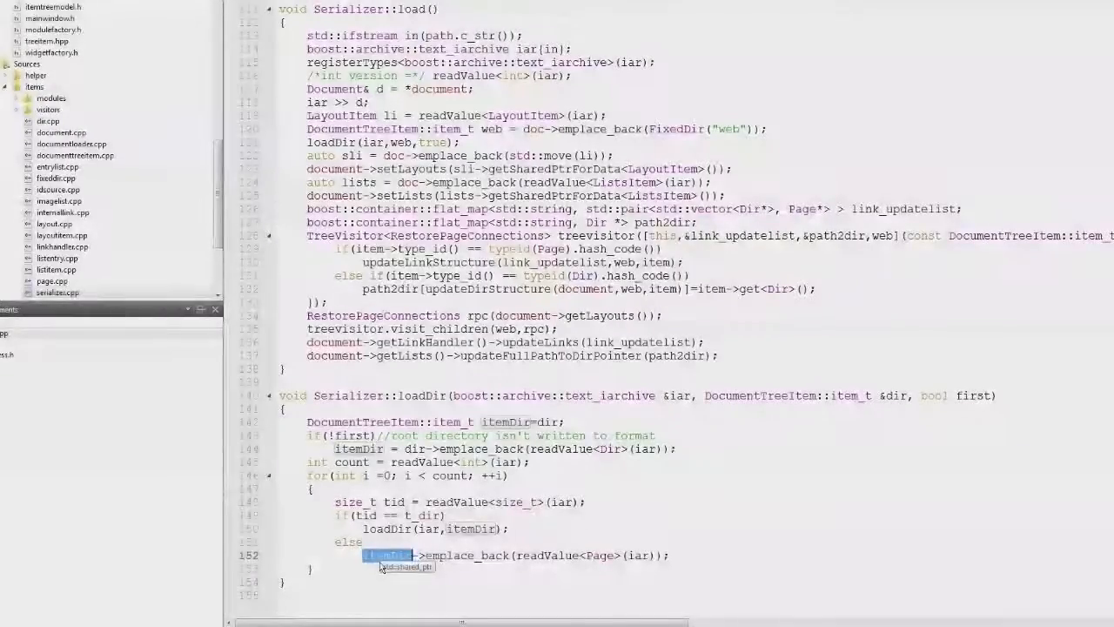
scroll("up", 3)
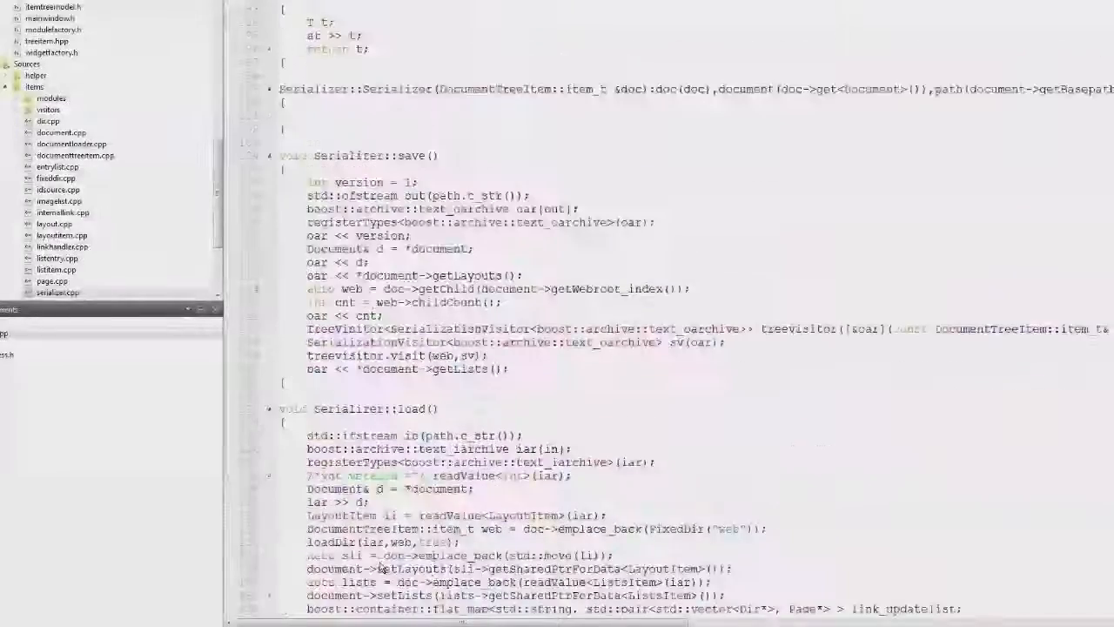
scroll("up", 3)
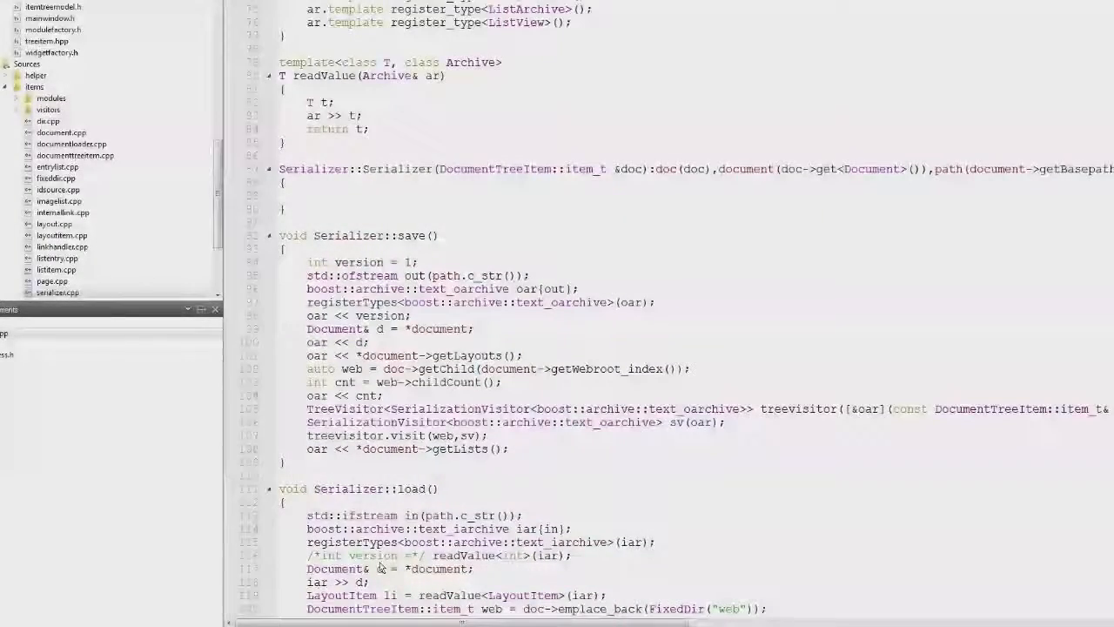